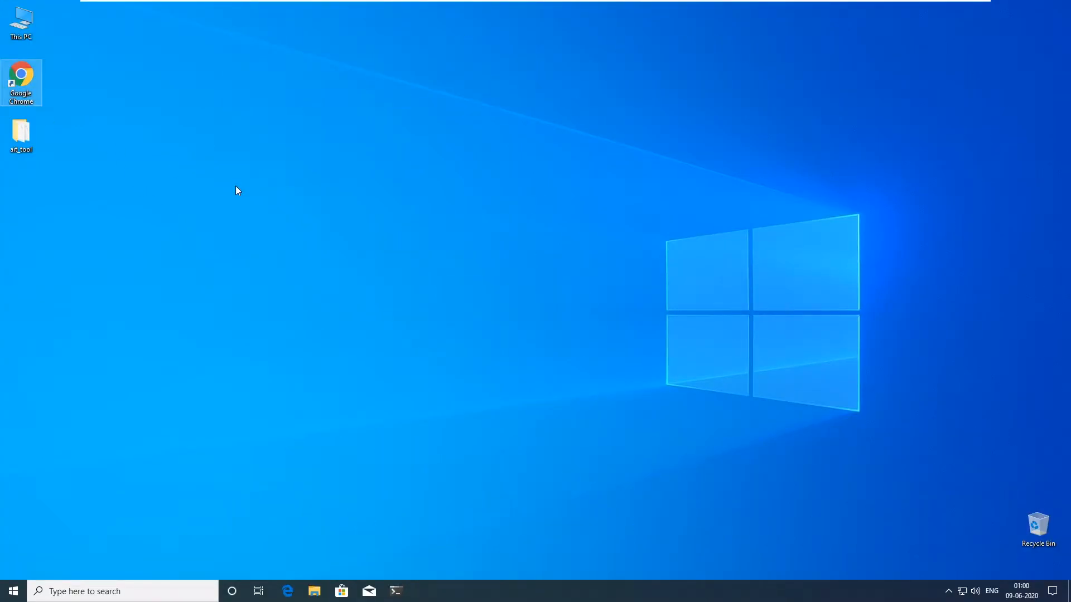
- Launch Chrome and a PowerShell window, then run git, which is reported as not recognized
double_click(21, 83)
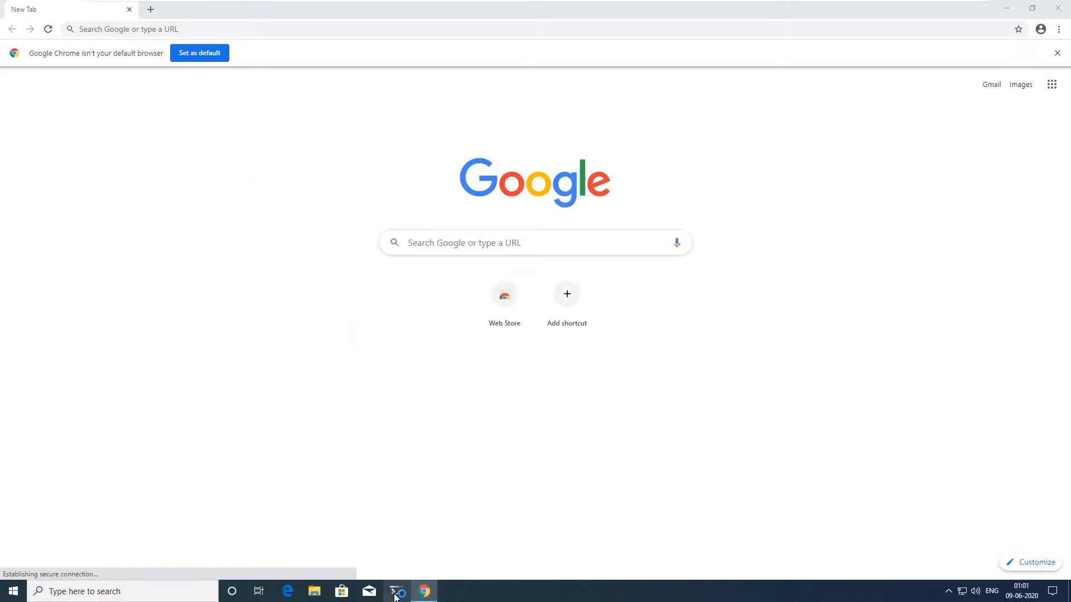
left_click(397, 591)
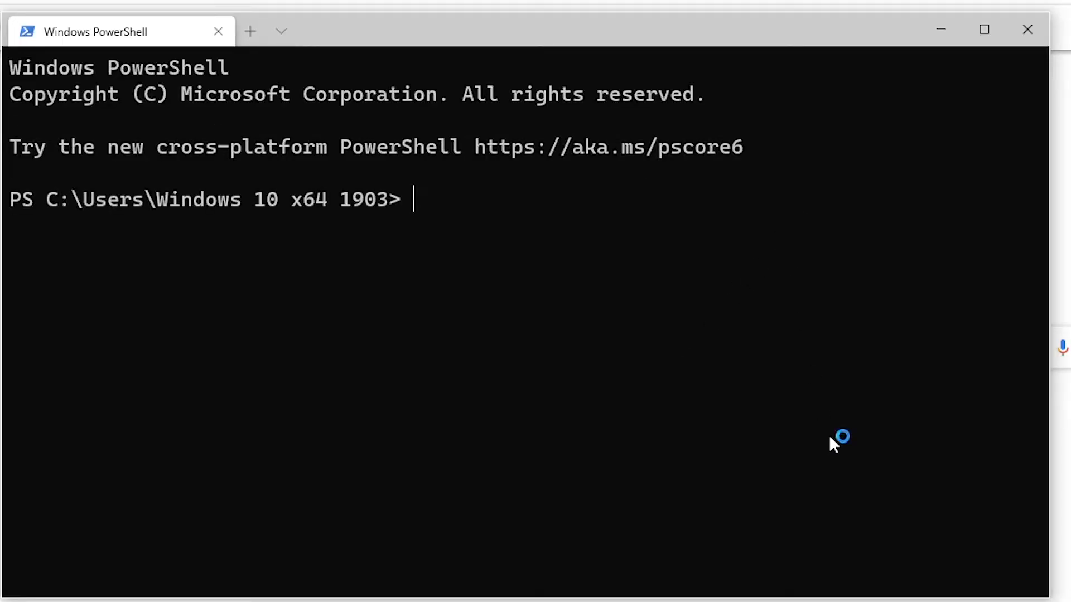
type("git")
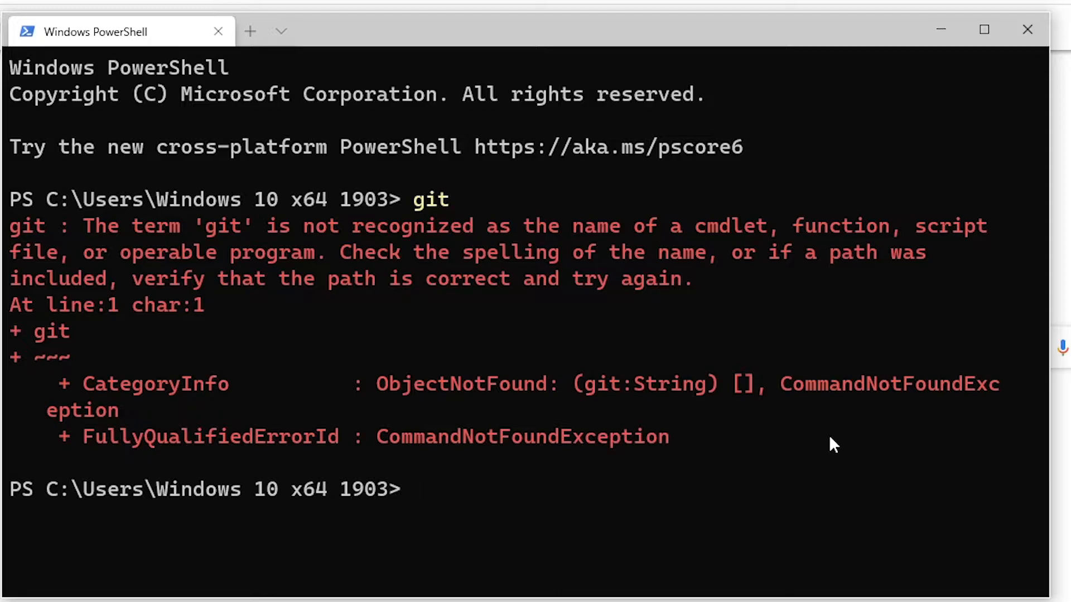
- Search 'github' in Chrome and go to the GitHub home page
left_click(421, 591)
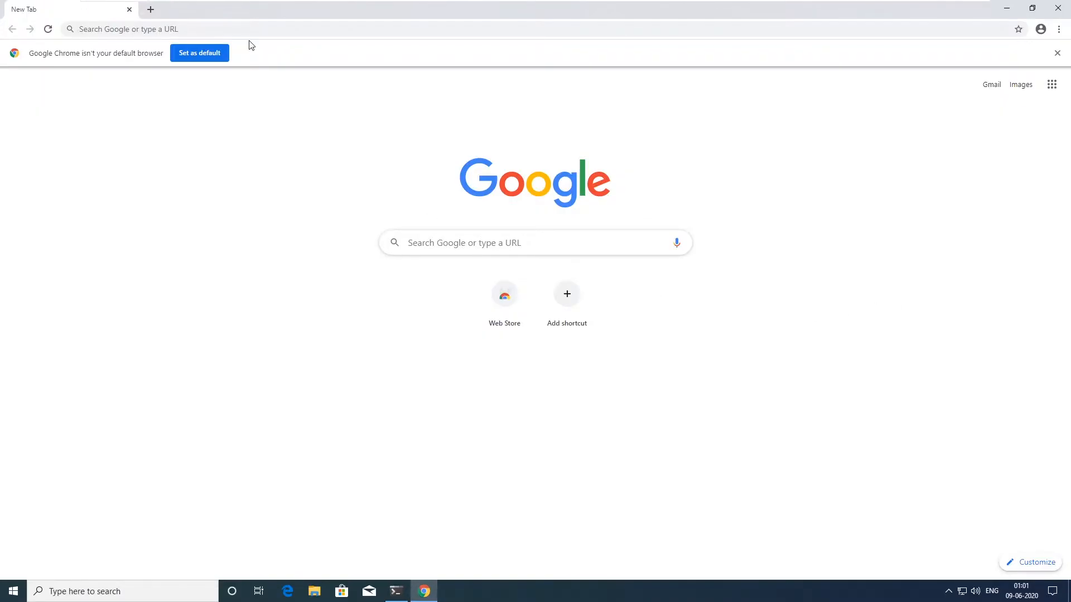
type("github&oq=github&aqs=chrome..69i57j0l6j5.2882j0j7&sourceid=chrome&ie=UTF-8")
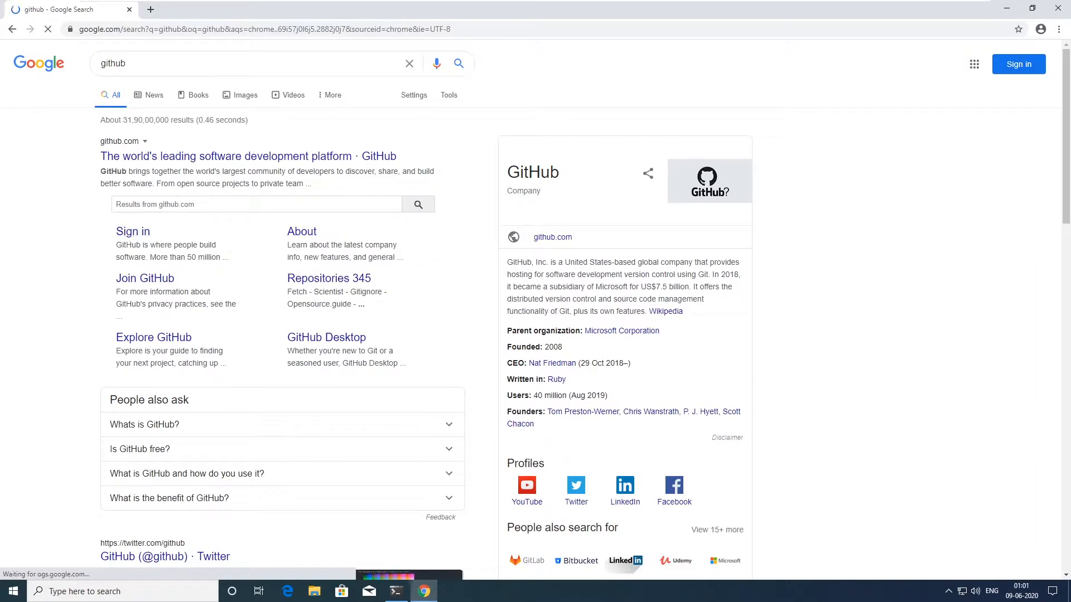
left_click(239, 156)
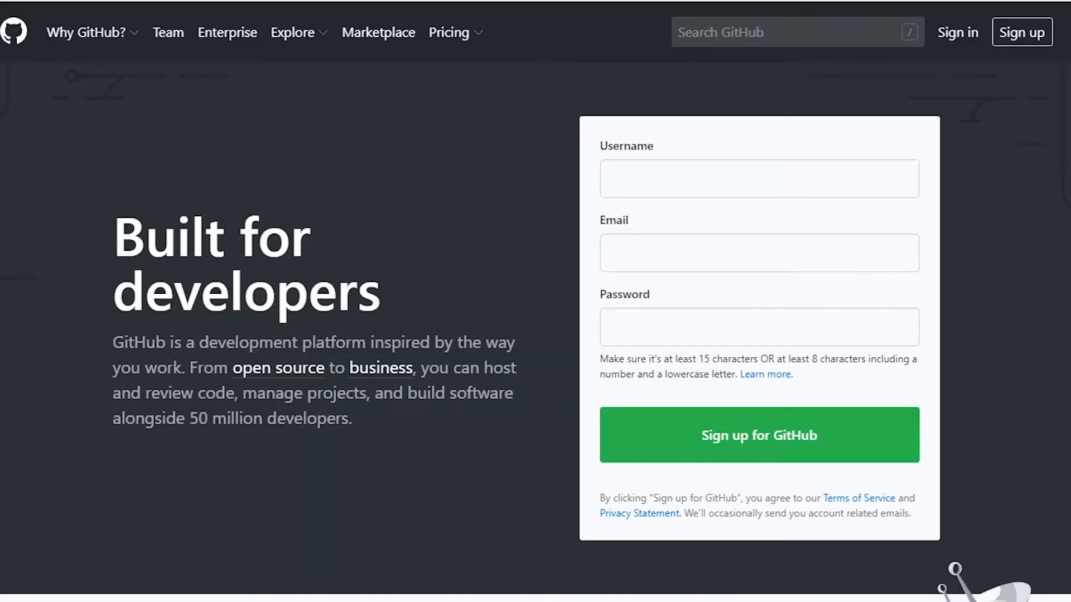
mouse_move(94, 552)
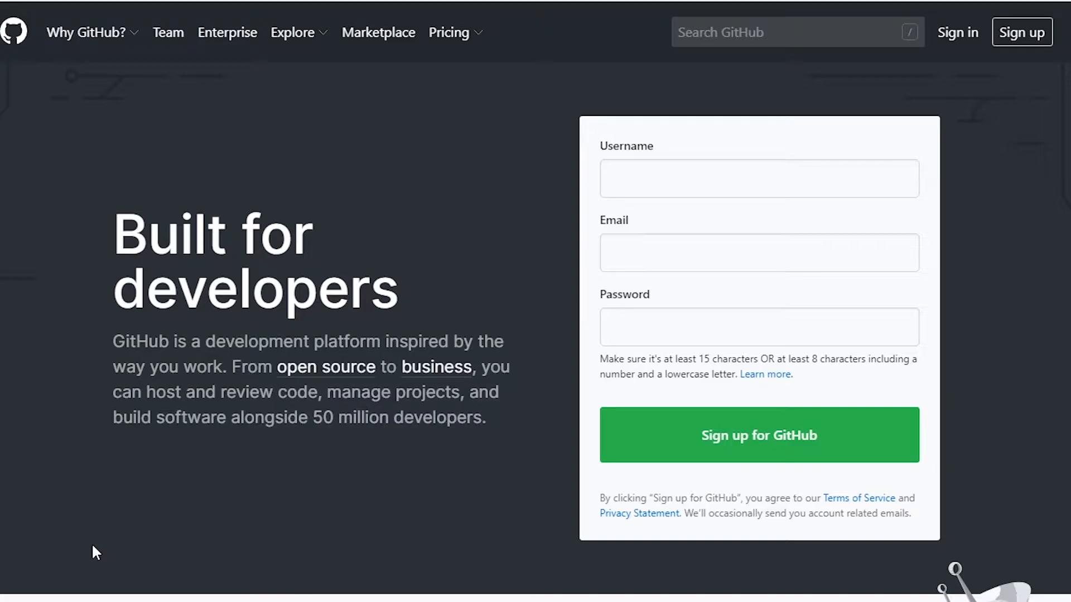
left_click(758, 179)
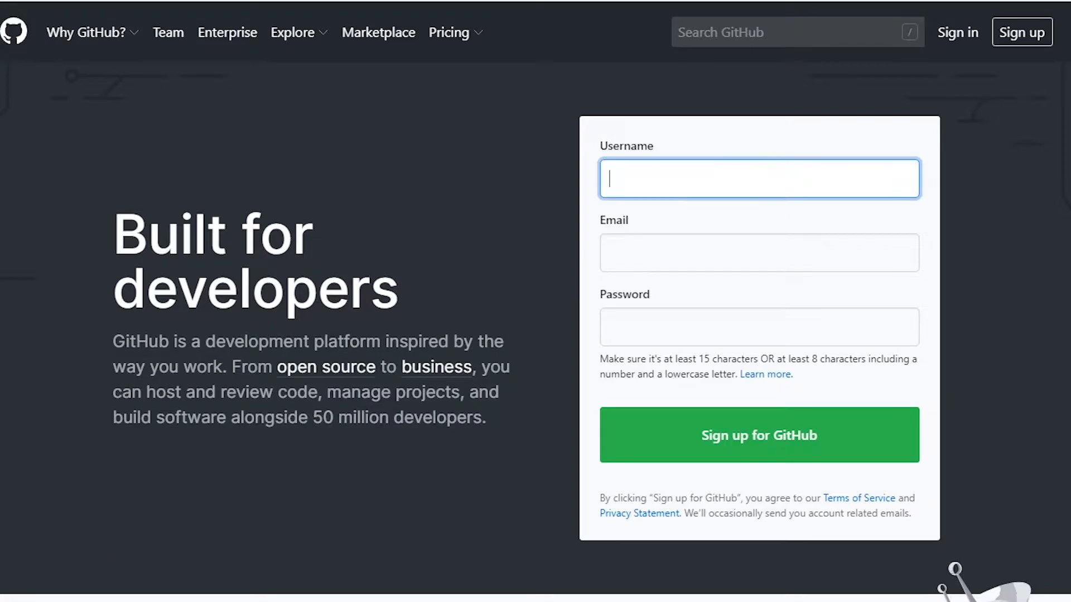
type("kksonakiya")
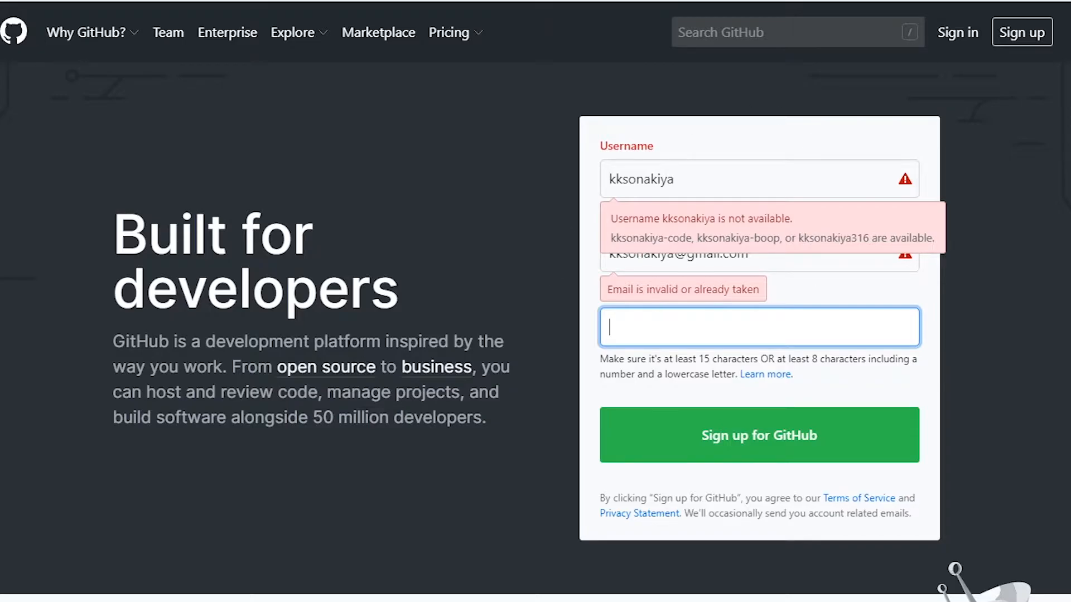
mouse_move(693, 232)
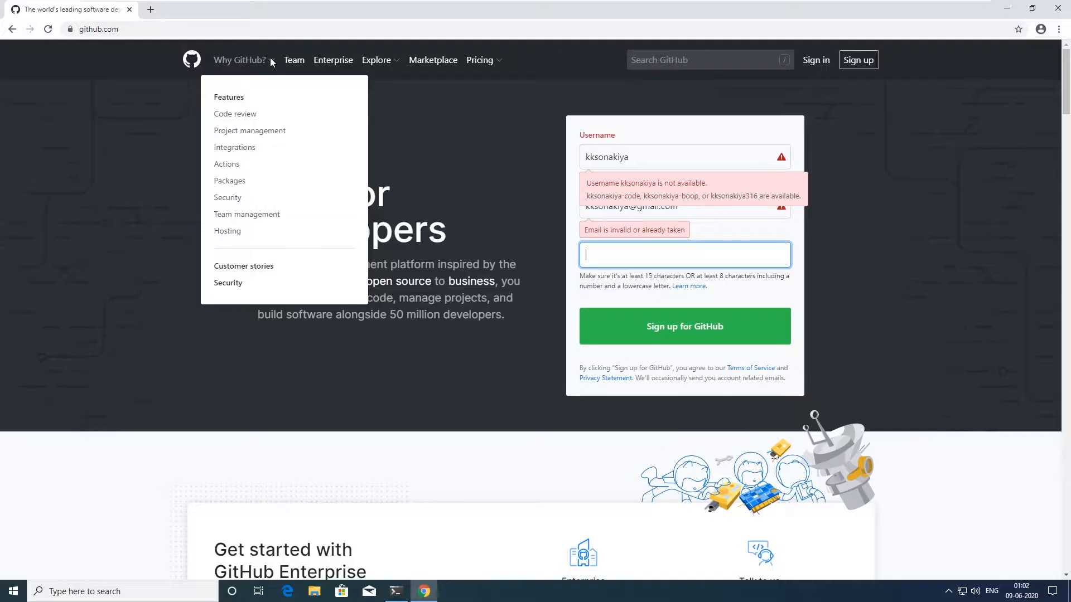
- Go to desktop.github.com and start the Download for Windows (64bit) installer
scroll("down", 3)
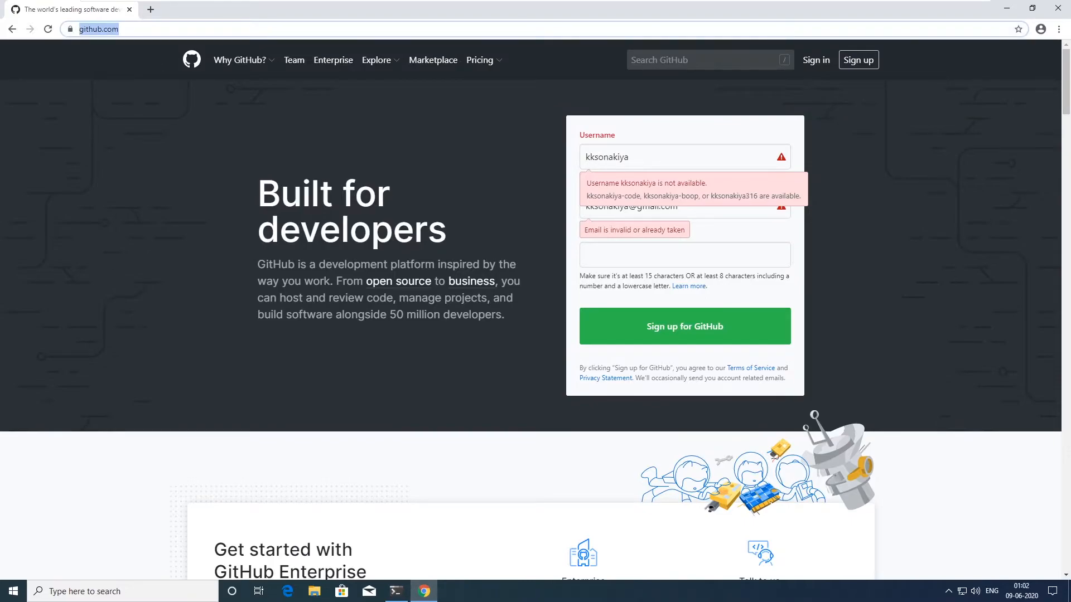
type("github")
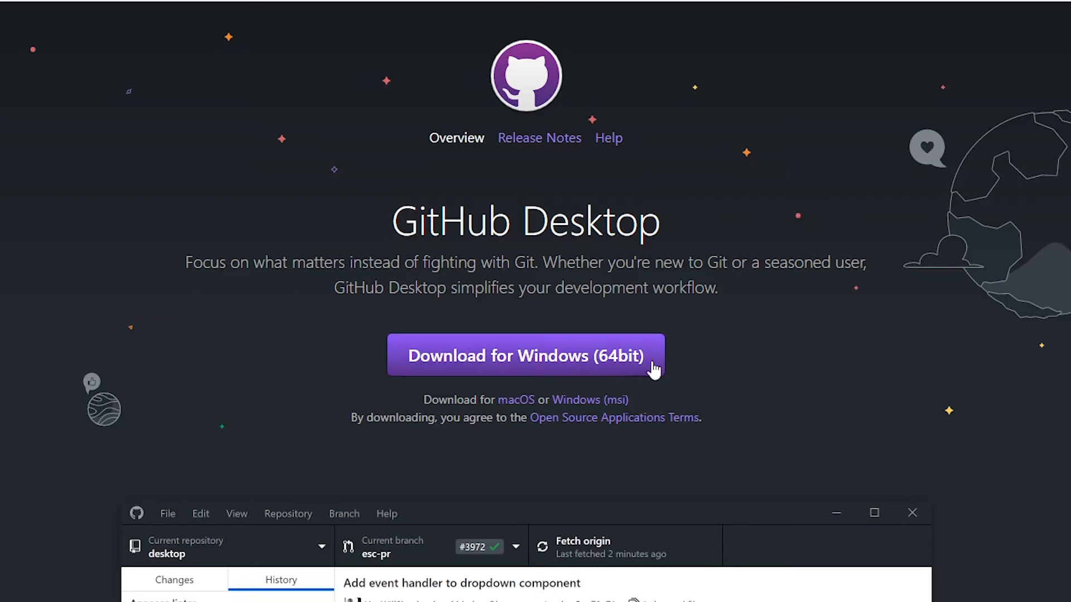
mouse_move(485, 404)
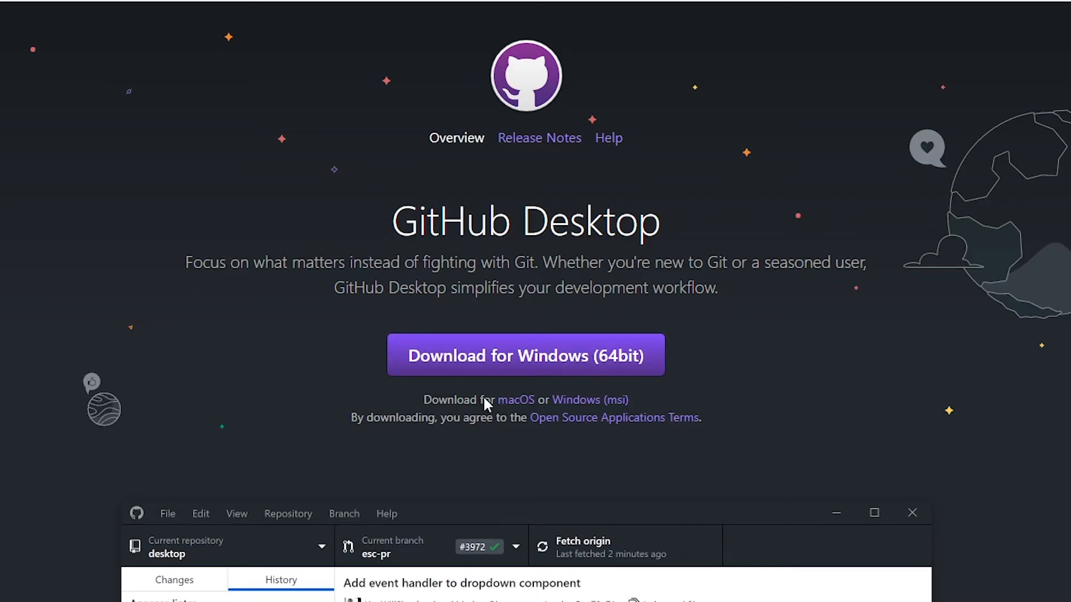
mouse_move(339, 421)
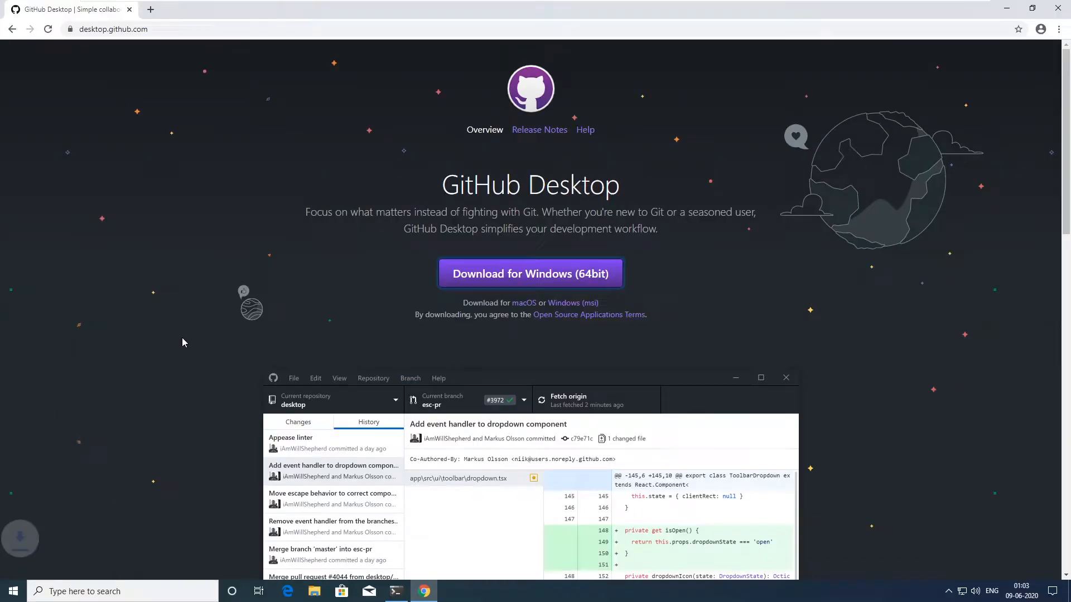
left_click(529, 273)
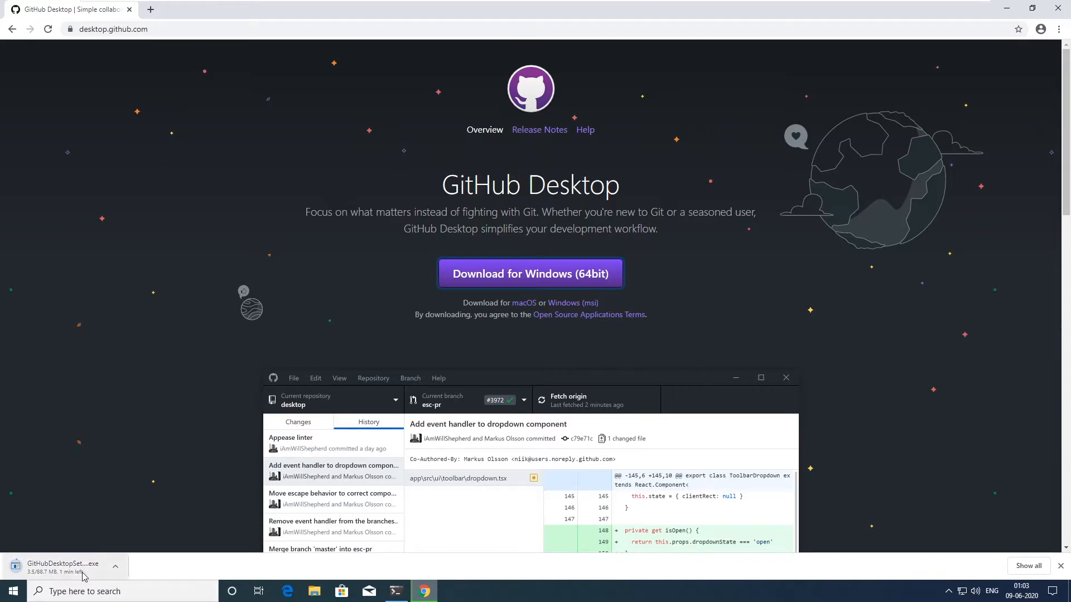
mouse_move(71, 539)
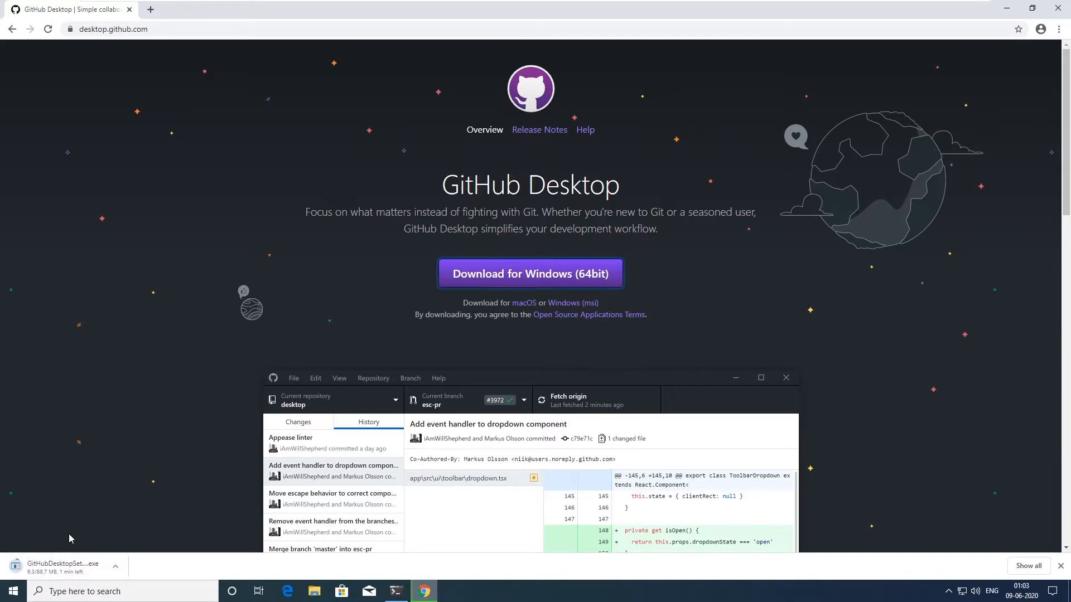
mouse_move(65, 533)
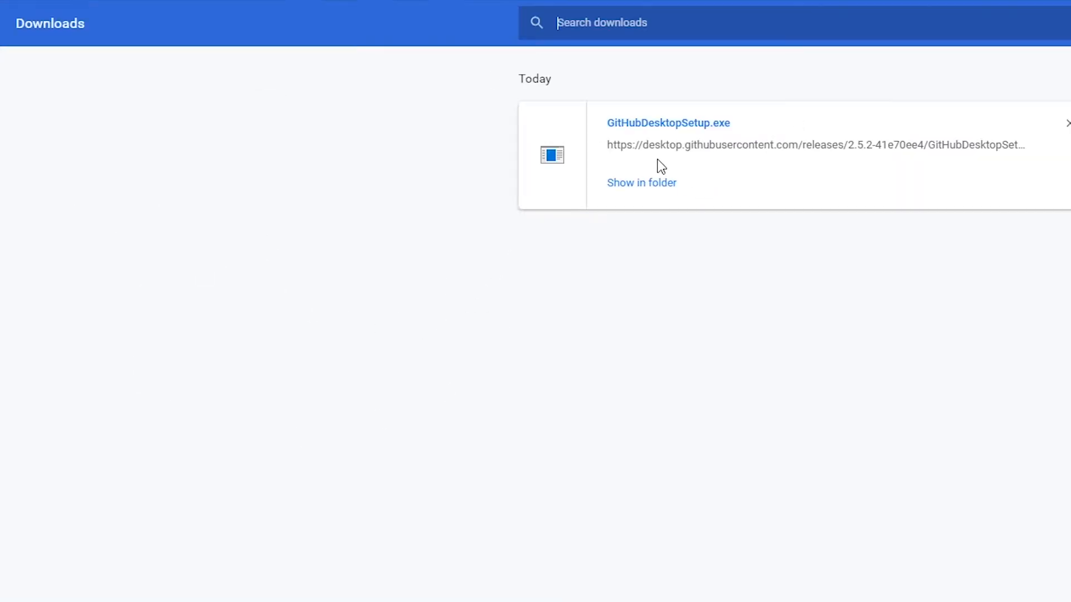
mouse_move(560, 303)
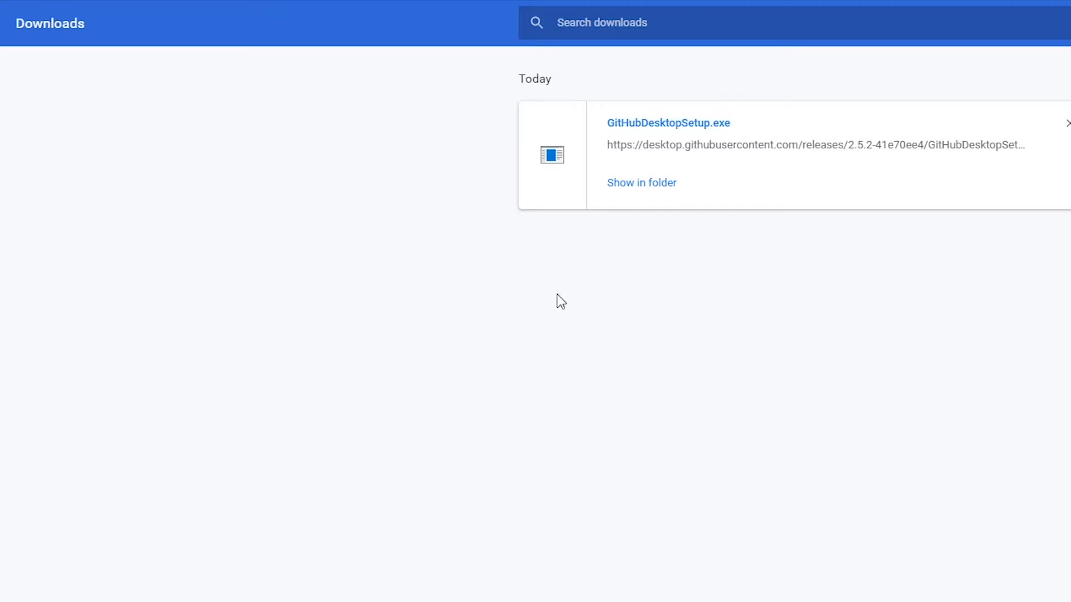
- Show the download in its folder and run GitHubDesktopSetup to begin installing
left_click(640, 182)
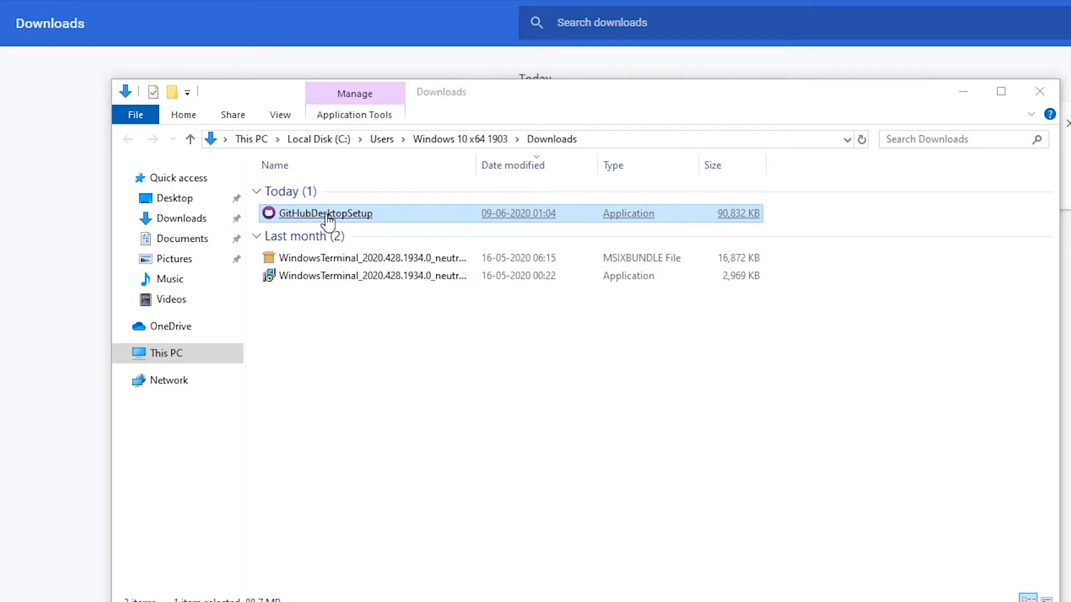
double_click(326, 213)
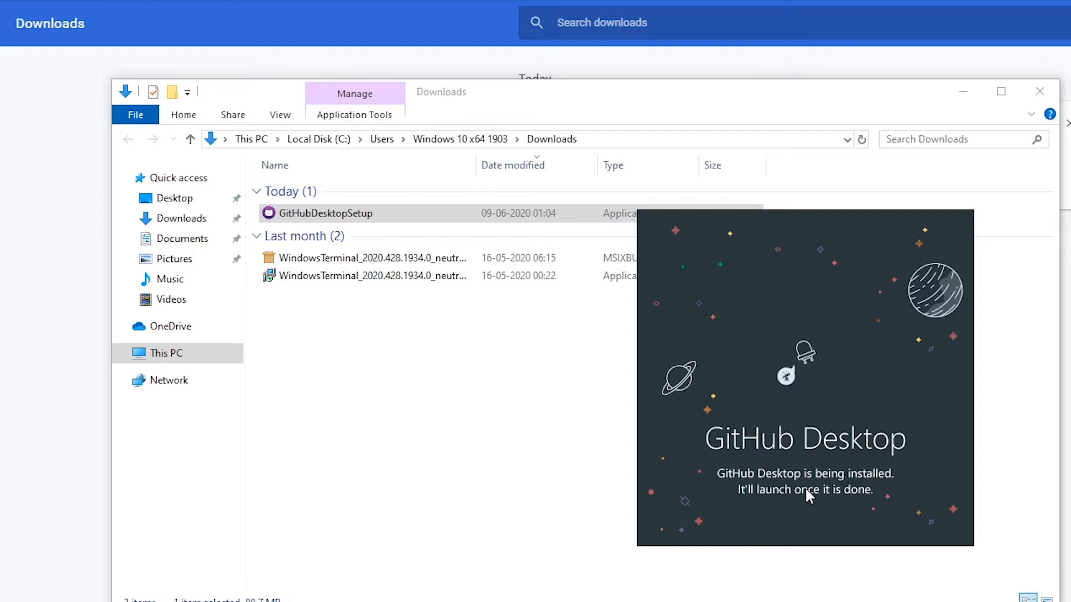
mouse_move(772, 559)
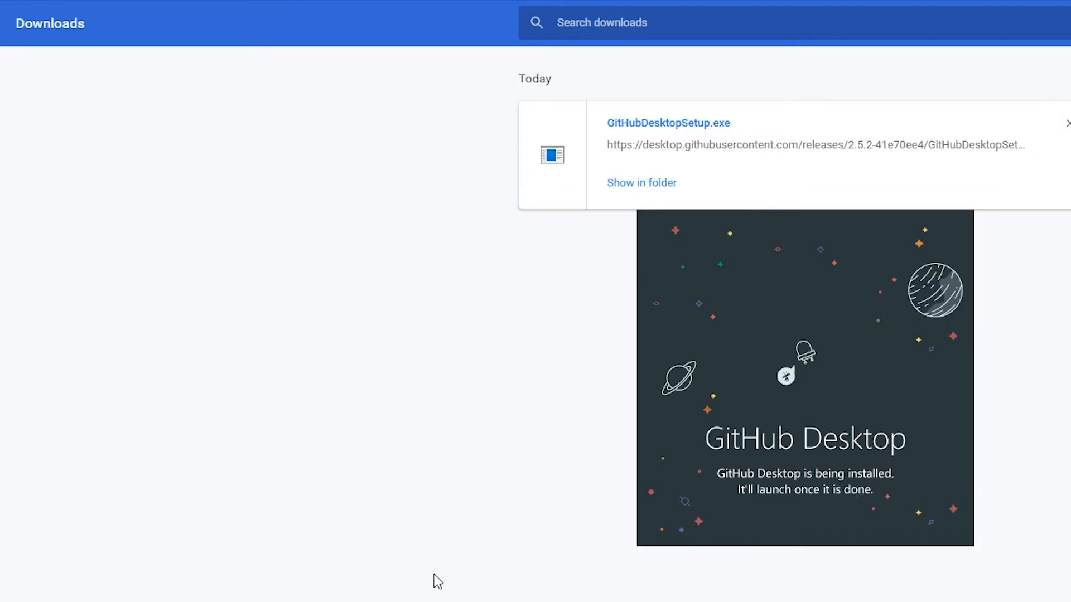
mouse_move(883, 370)
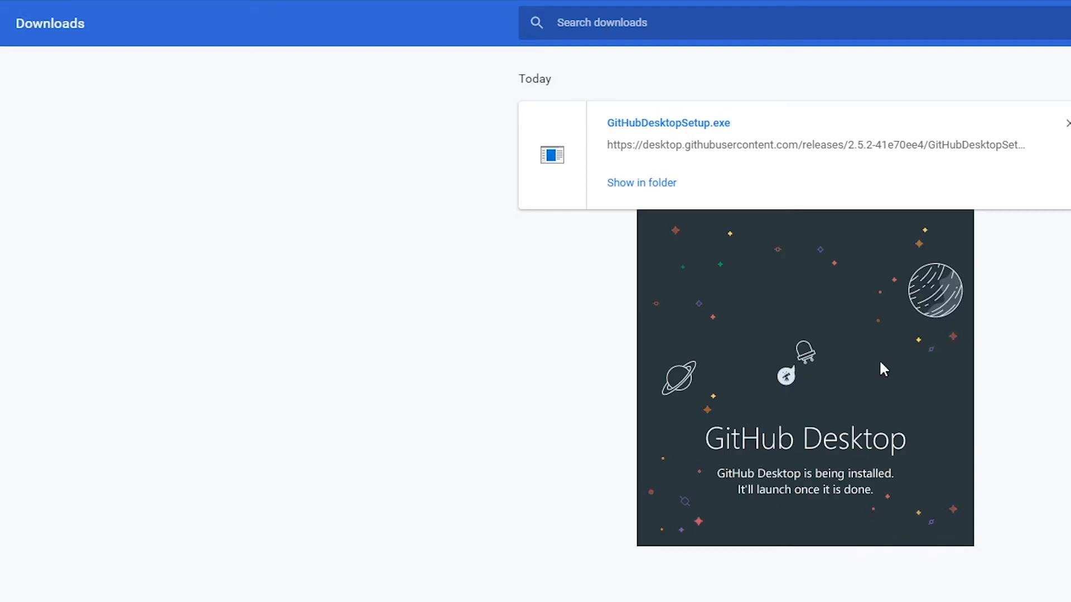
mouse_move(404, 441)
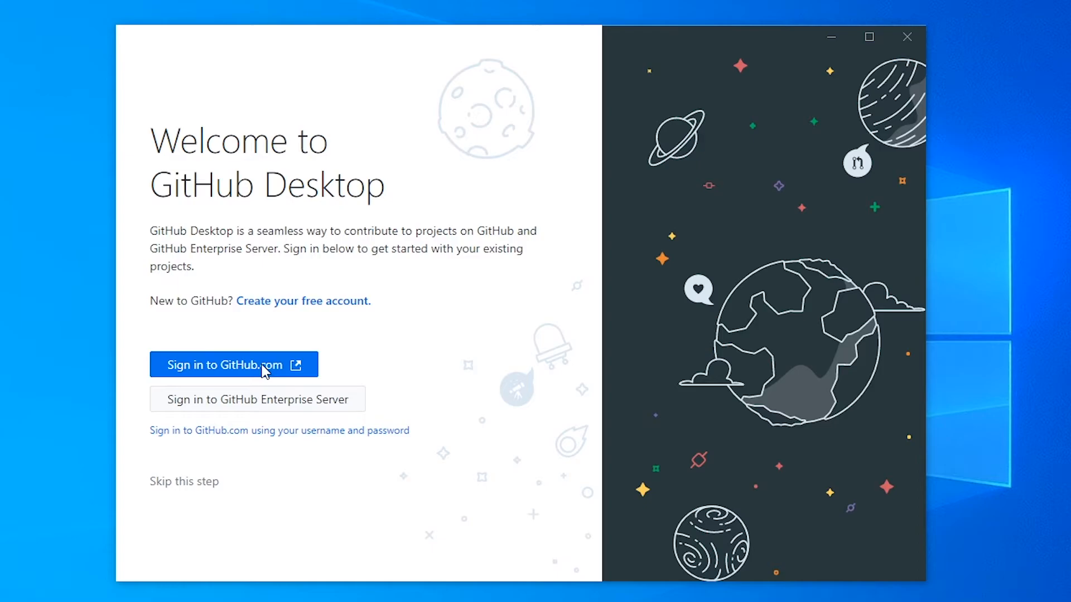
mouse_move(397, 352)
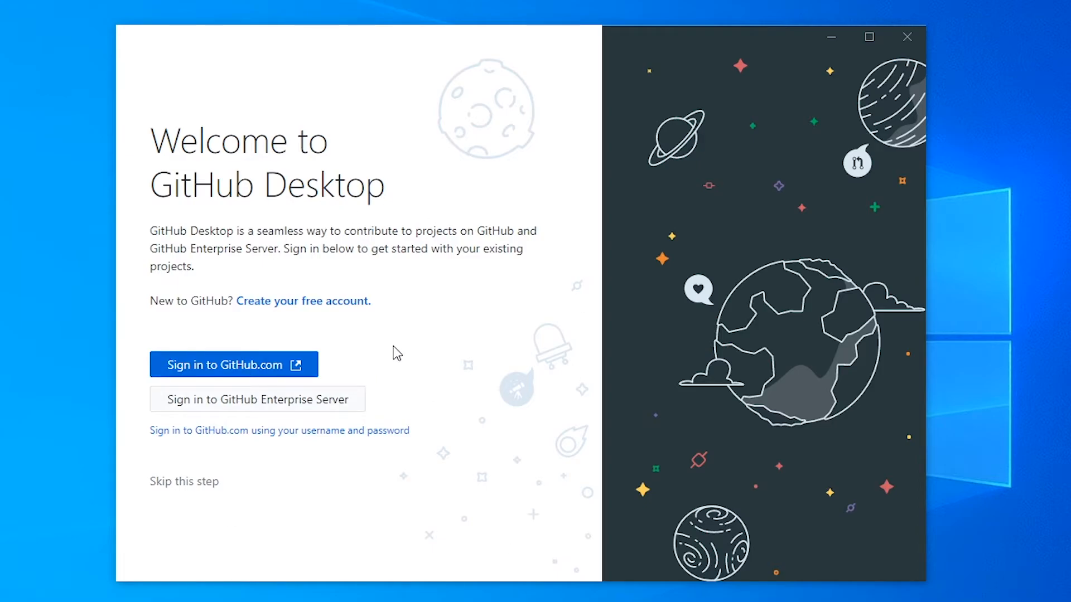
mouse_move(293, 309)
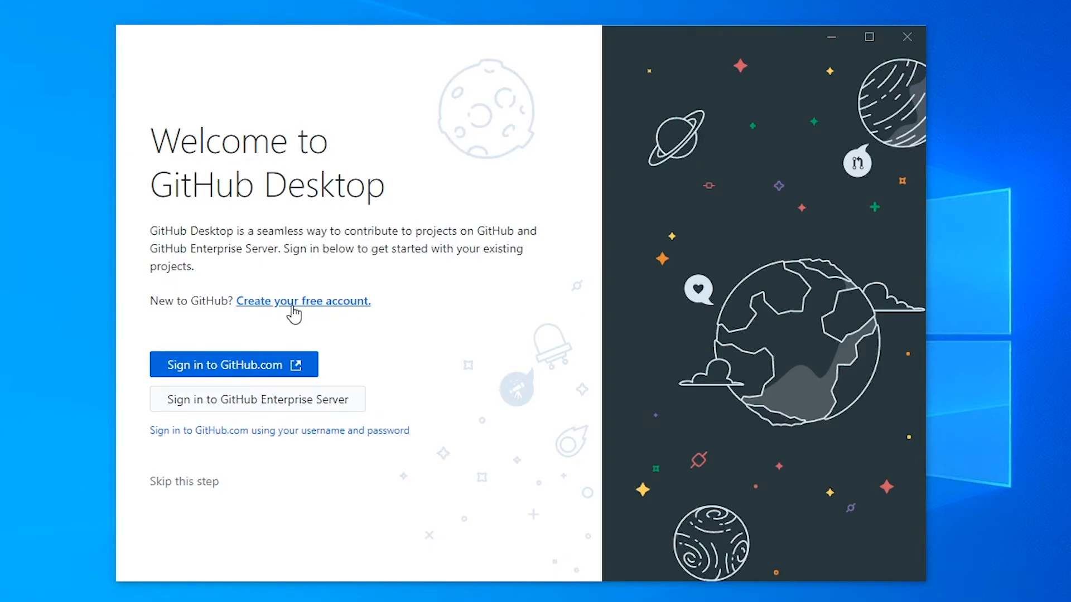
- Follow Create your free account, let it open in Edge, and return to the welcome window
left_click(302, 301)
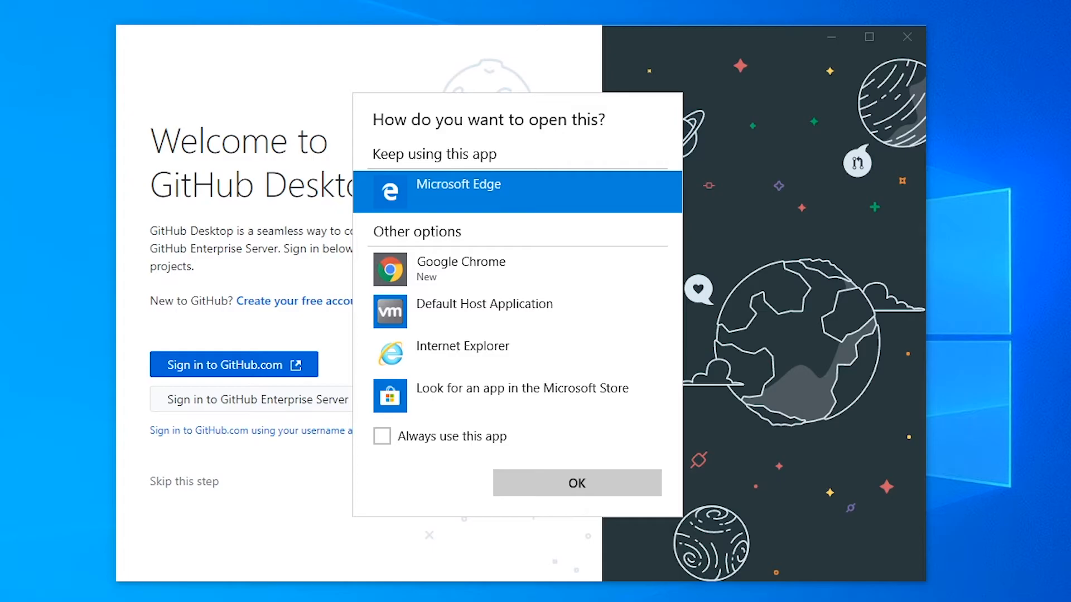
left_click(575, 483)
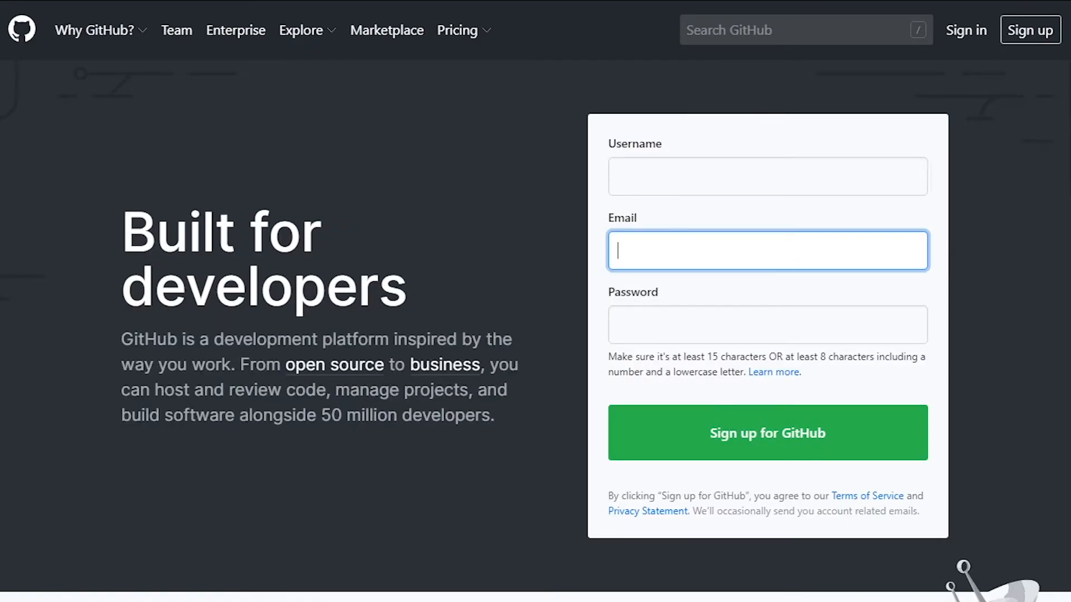
left_click(767, 176)
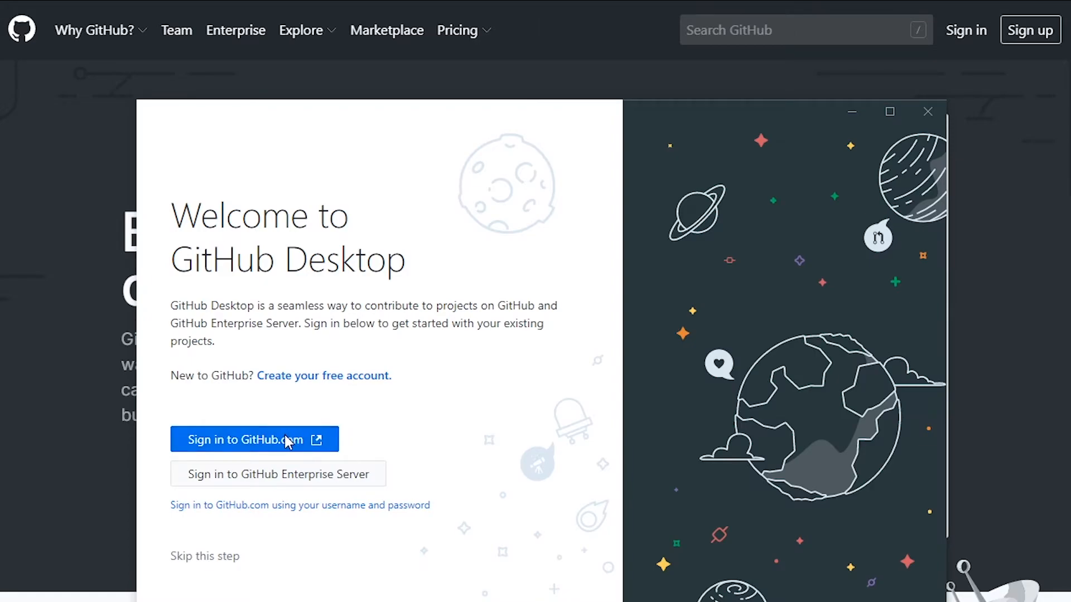
- Choose Sign in to GitHub.com and have the sign-in page open in Google Chrome
left_click(254, 439)
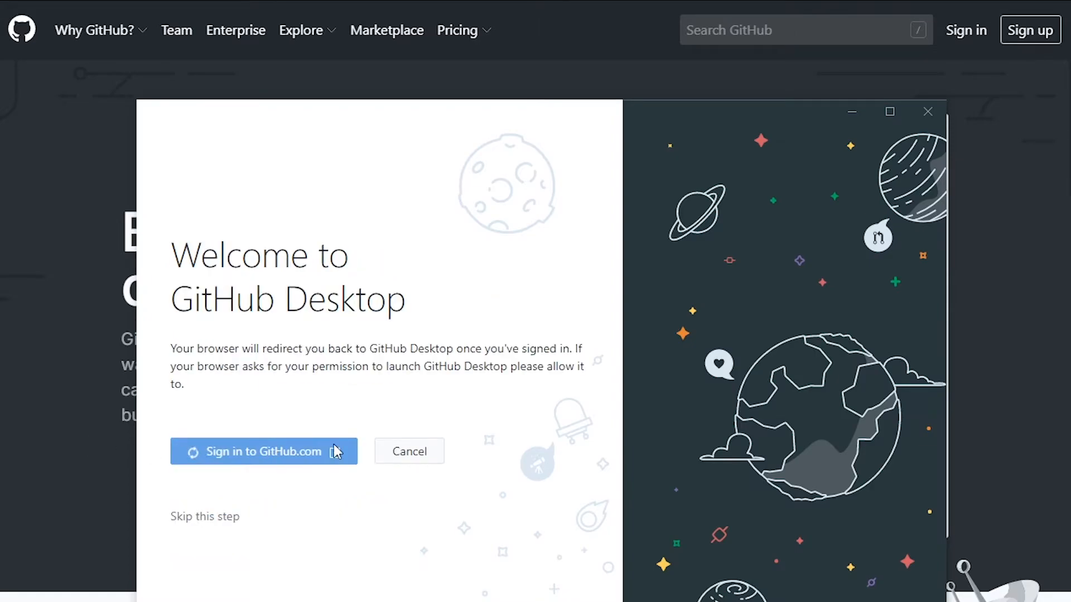
left_click(263, 452)
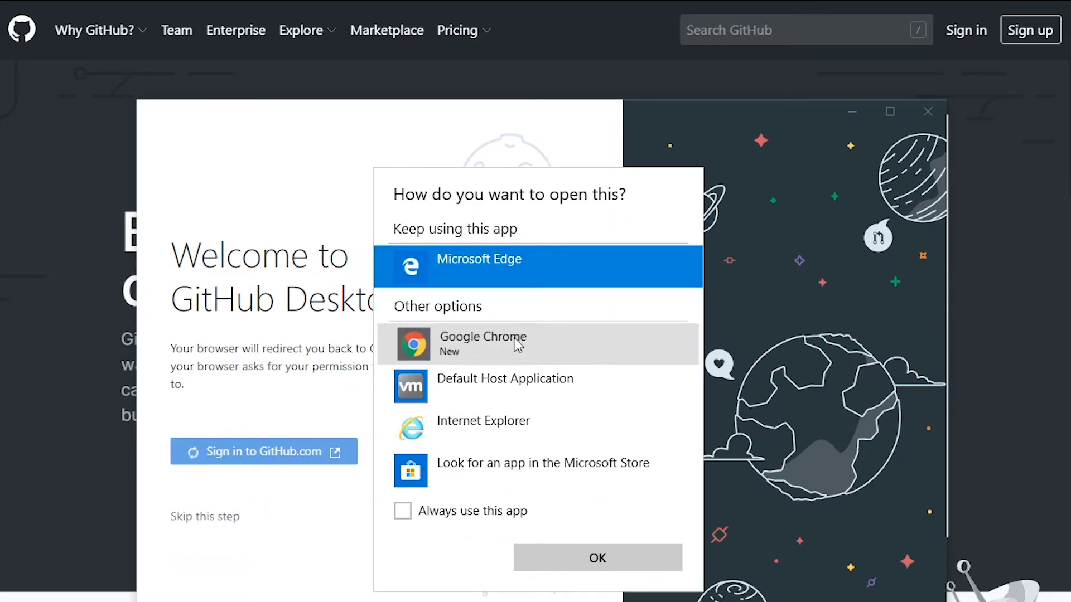
left_click(482, 344)
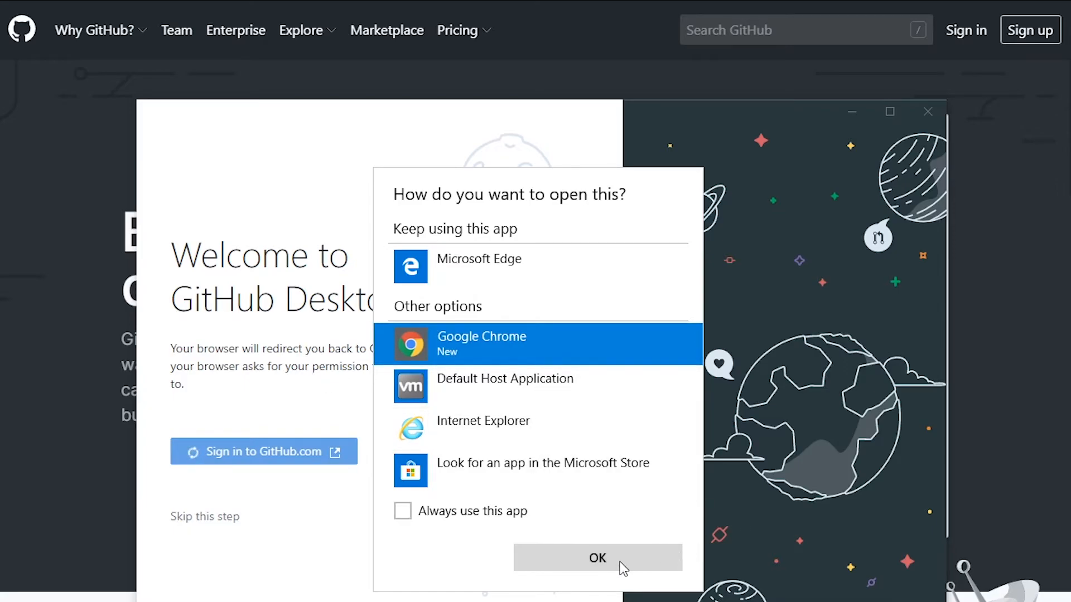
left_click(595, 558)
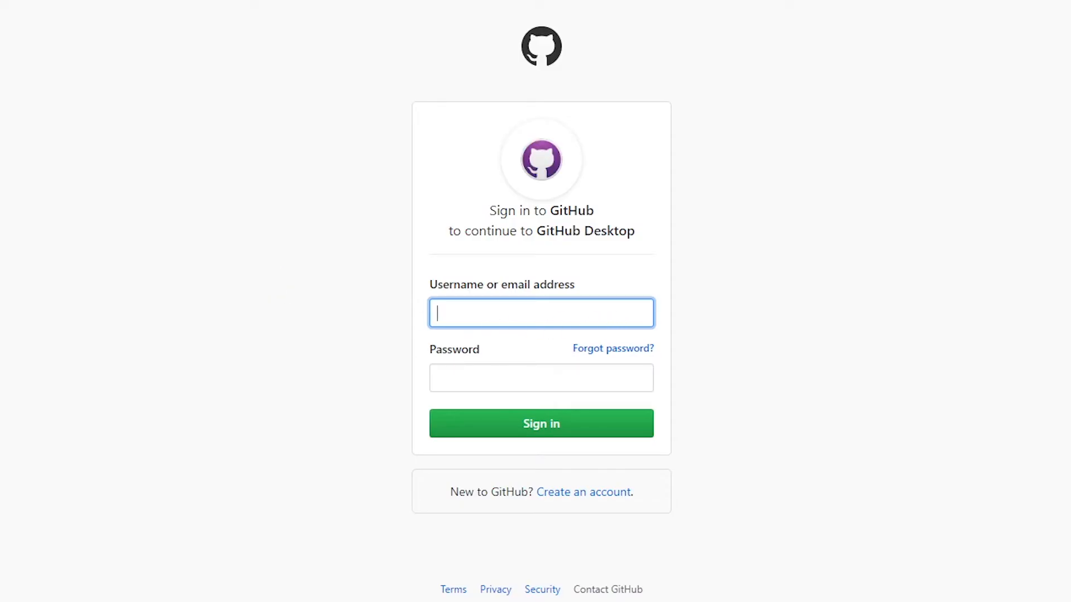
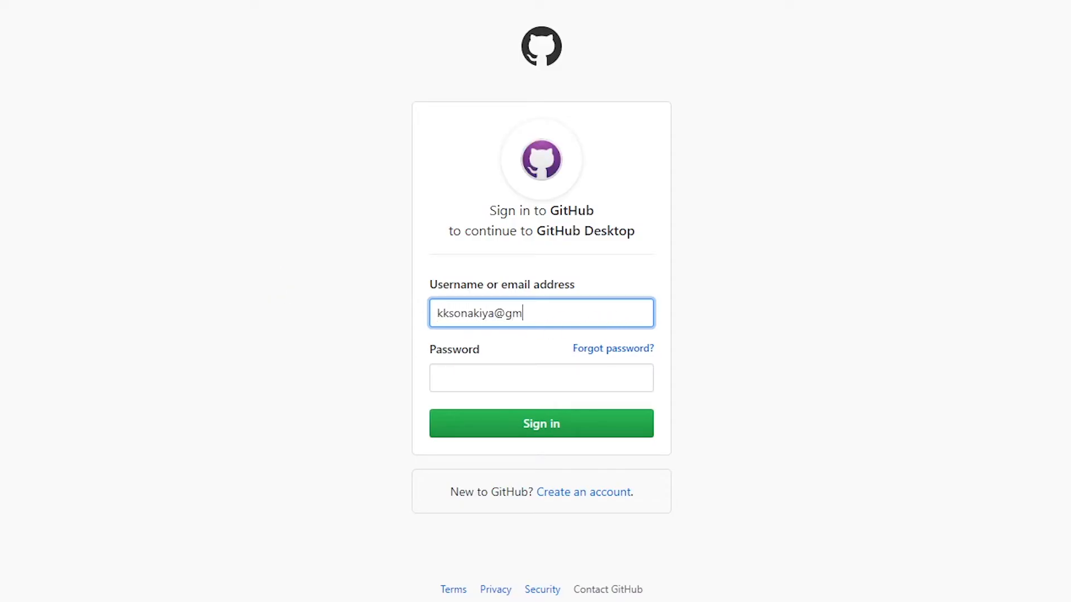
type("••")
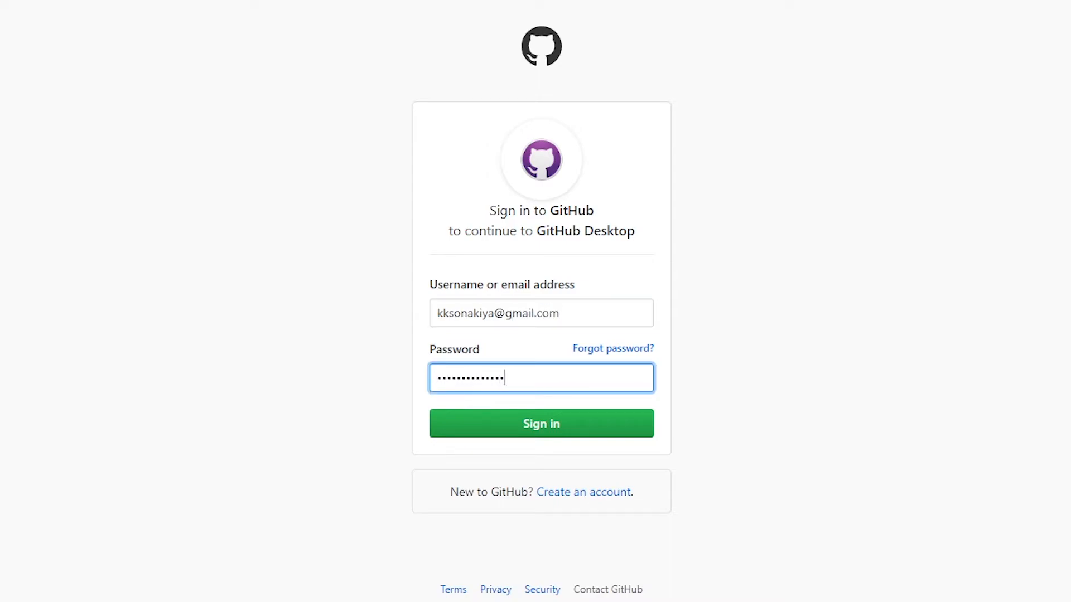
left_click(540, 423)
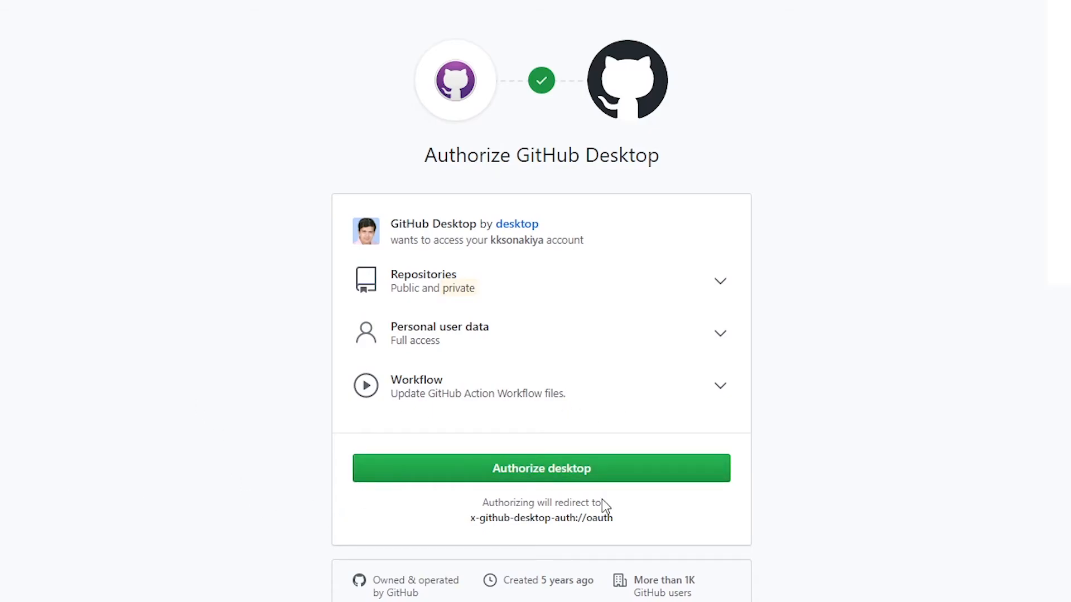
left_click(540, 467)
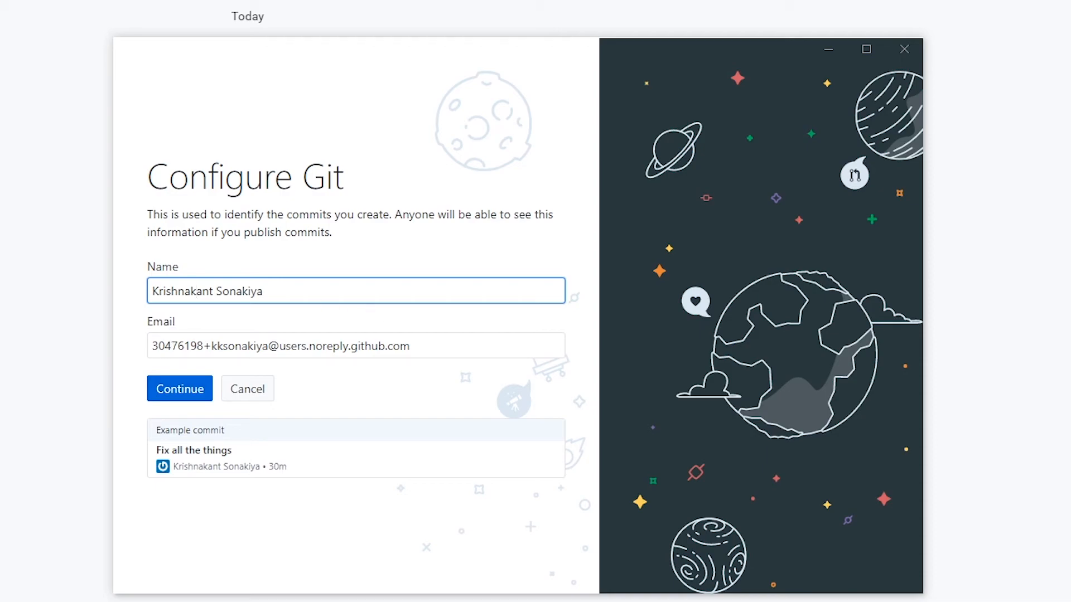
double_click(176, 345)
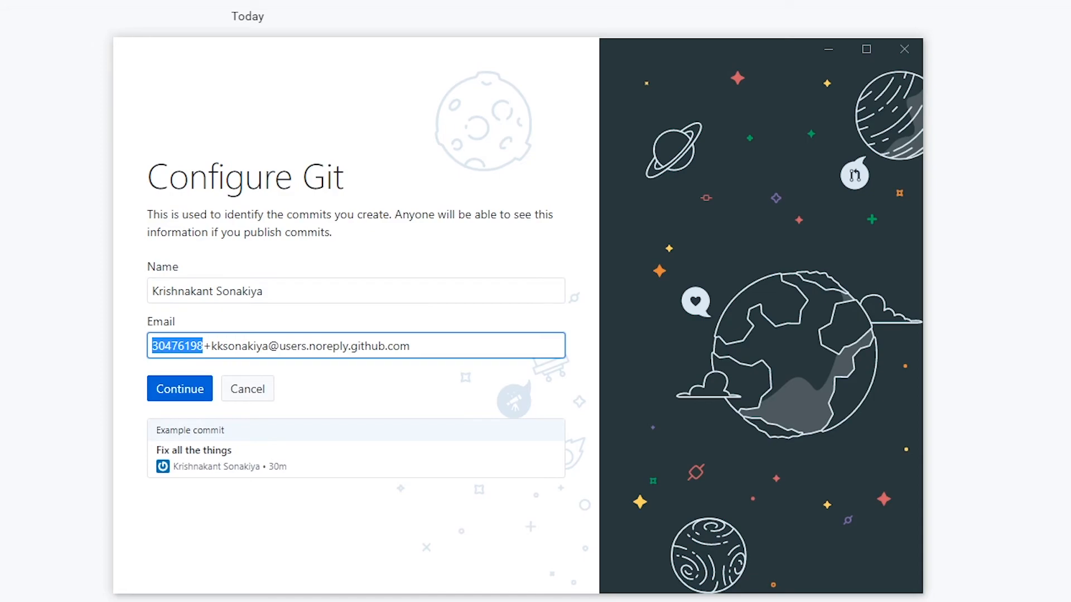
mouse_move(345, 366)
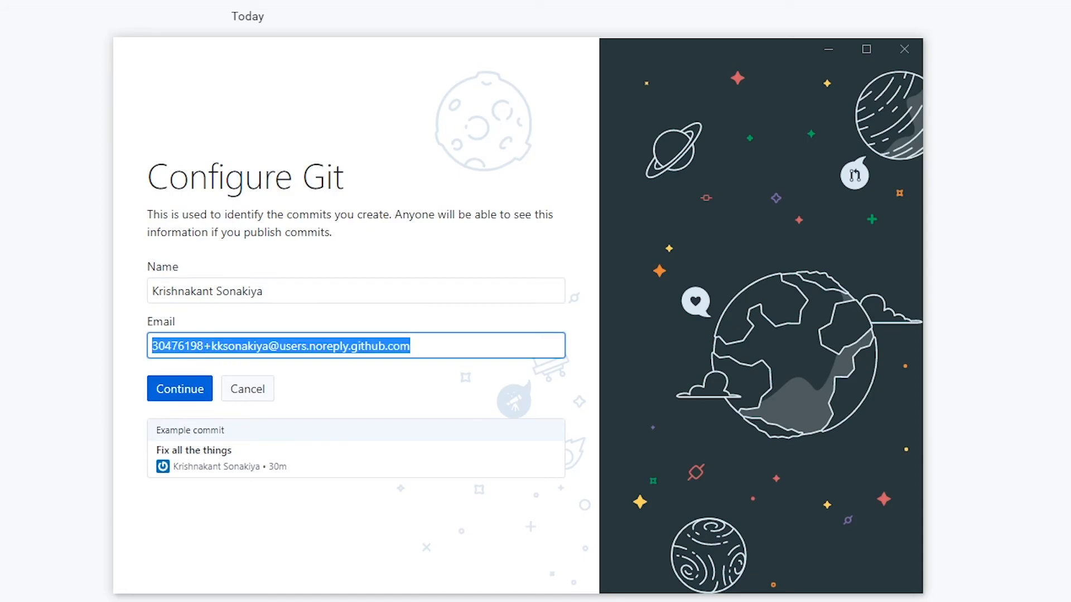
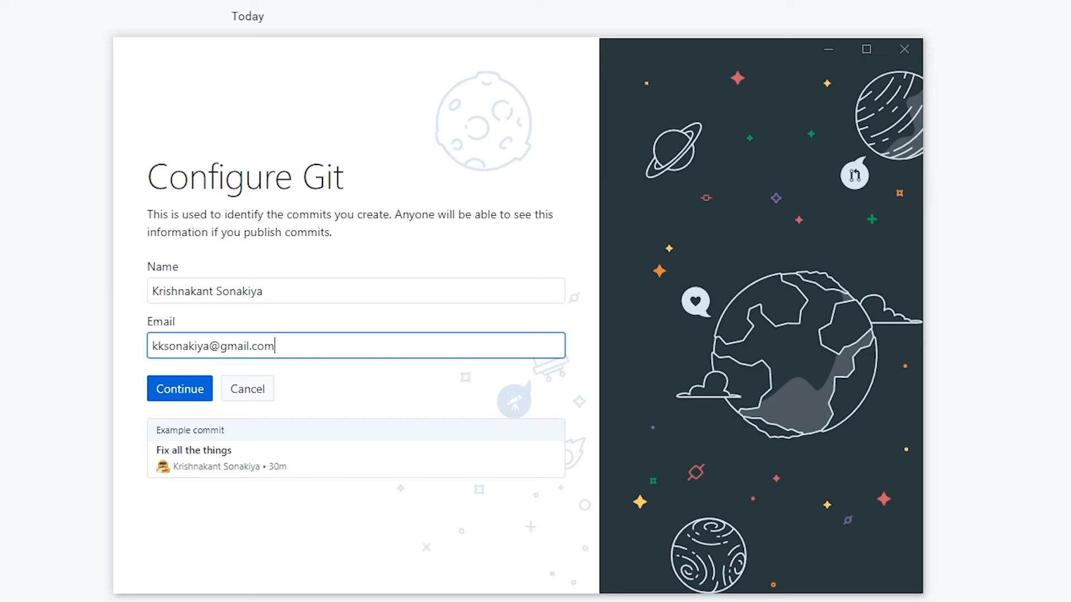
mouse_move(196, 435)
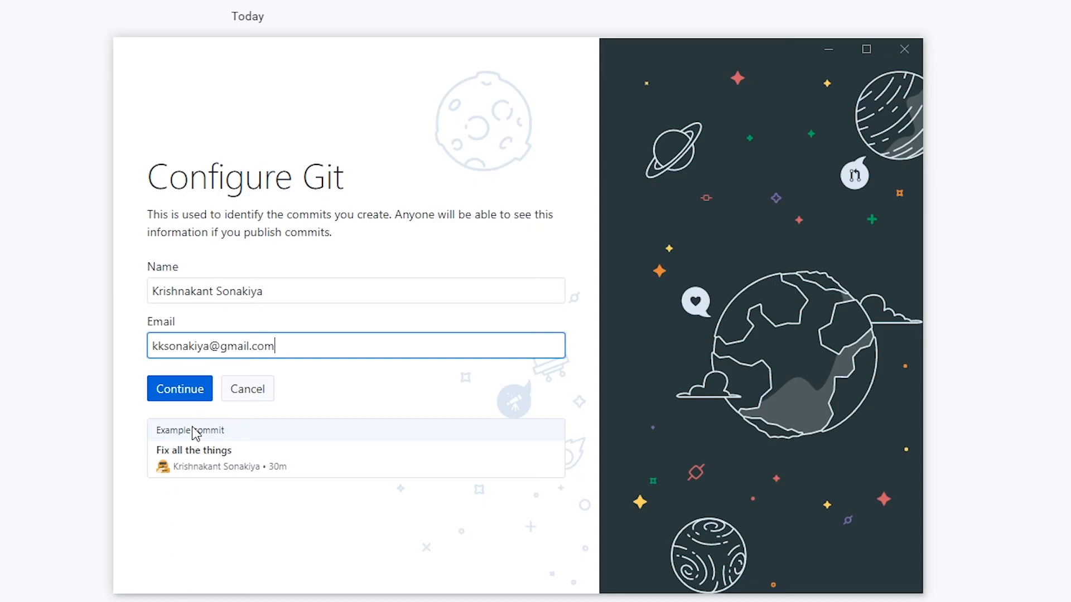
left_click(178, 388)
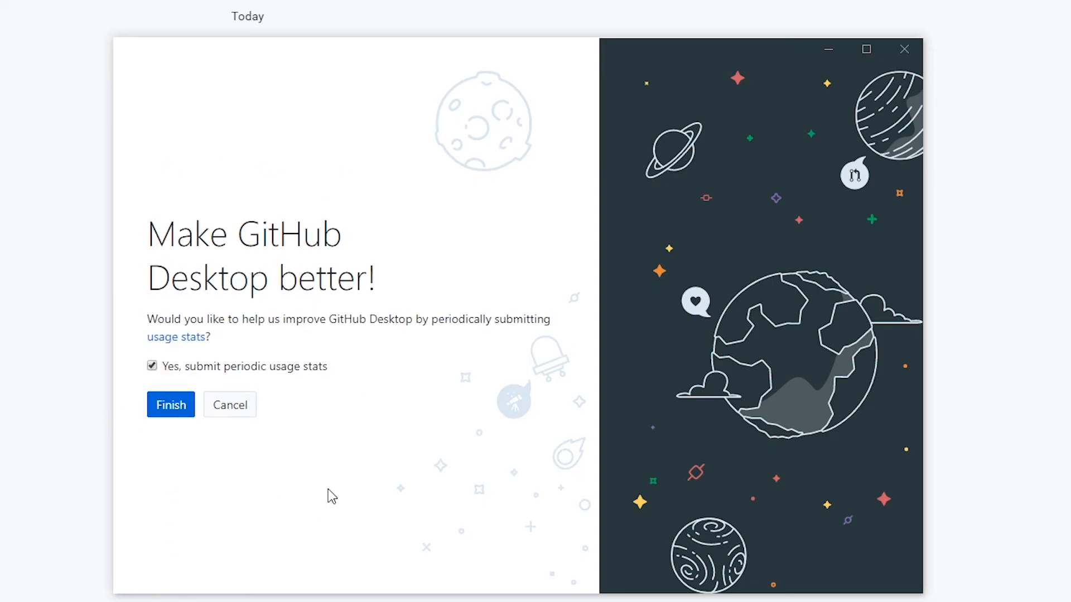
mouse_move(425, 337)
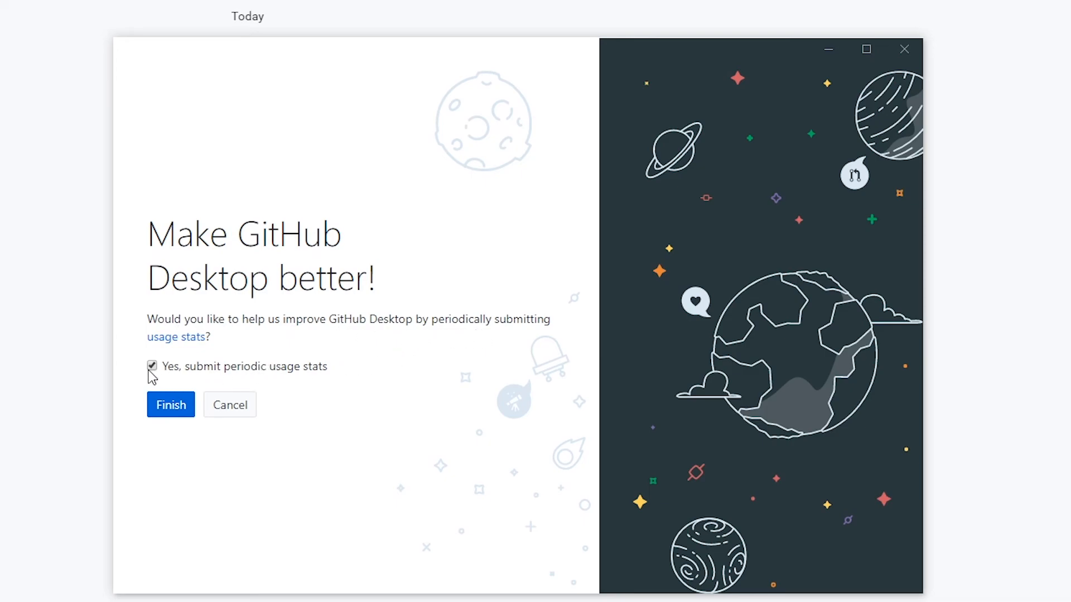
- Uncheck 'Yes, submit periodic usage stats' and finish setup to reach Let's get started
left_click(152, 366)
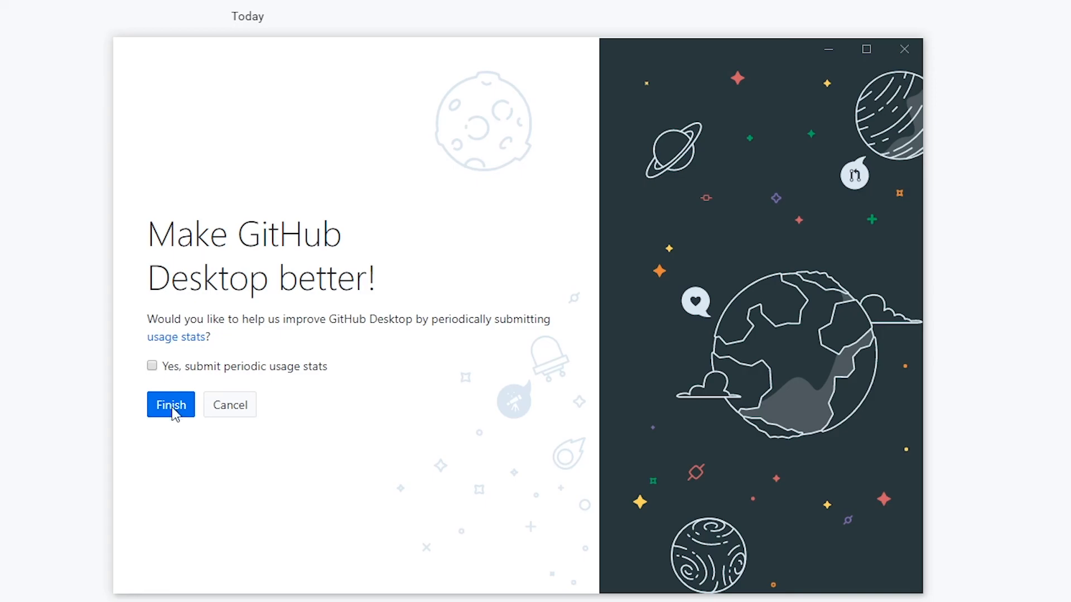
left_click(169, 405)
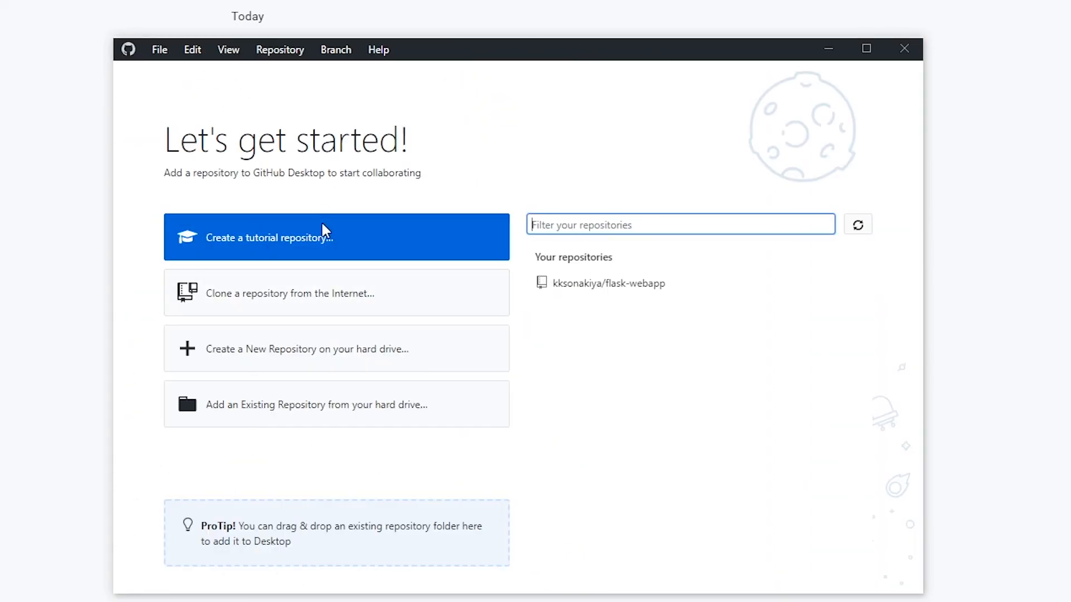
mouse_move(643, 544)
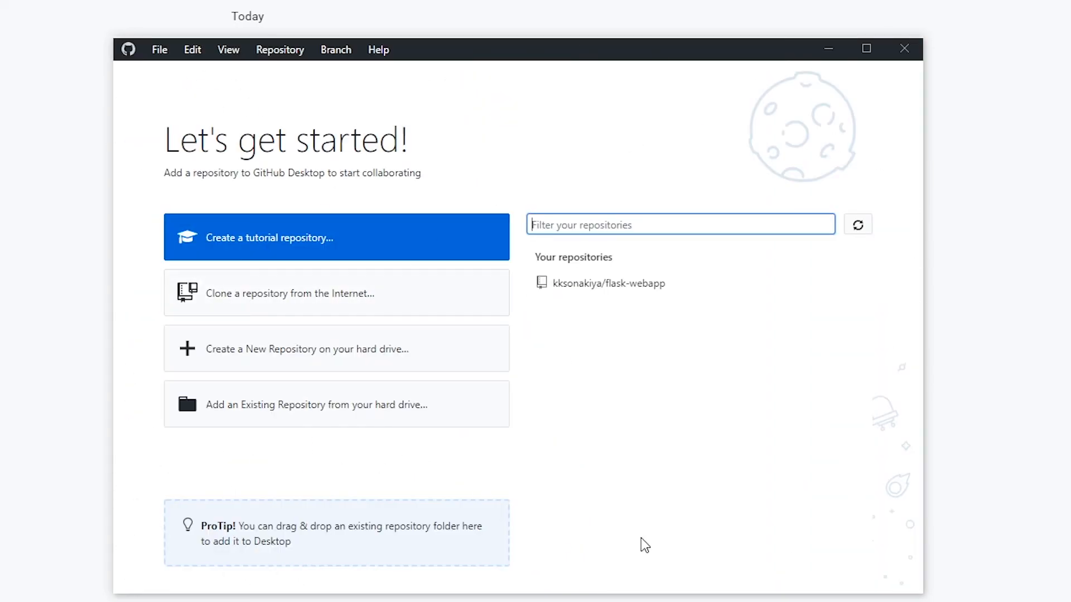